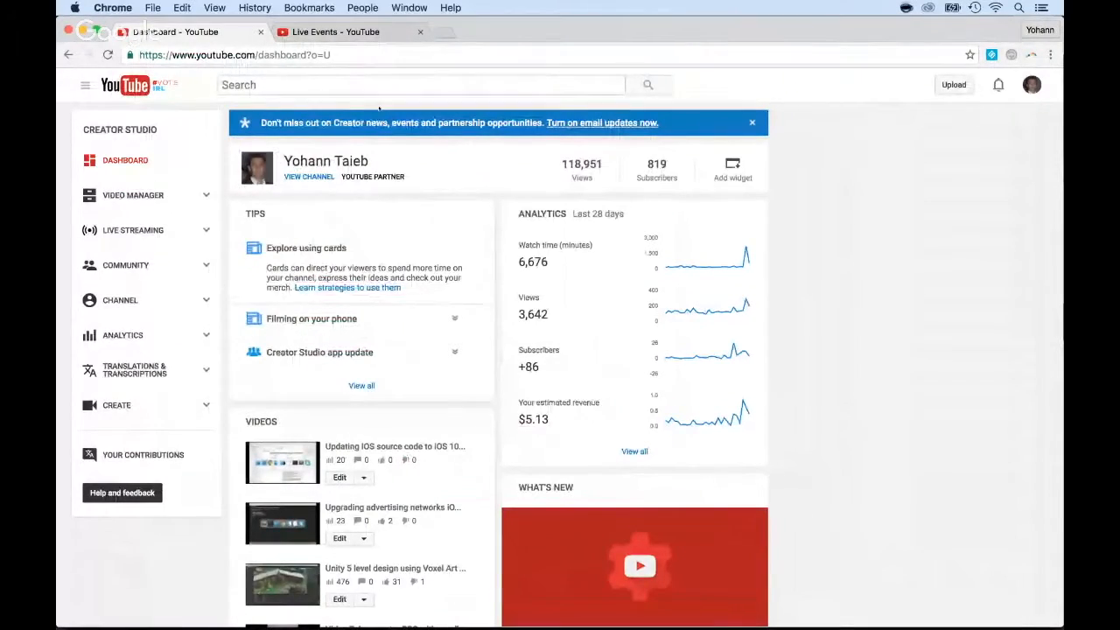
# - Search YouTube for 'color switch' to list Color Switch gameplay videos
pyautogui.click(236, 54)
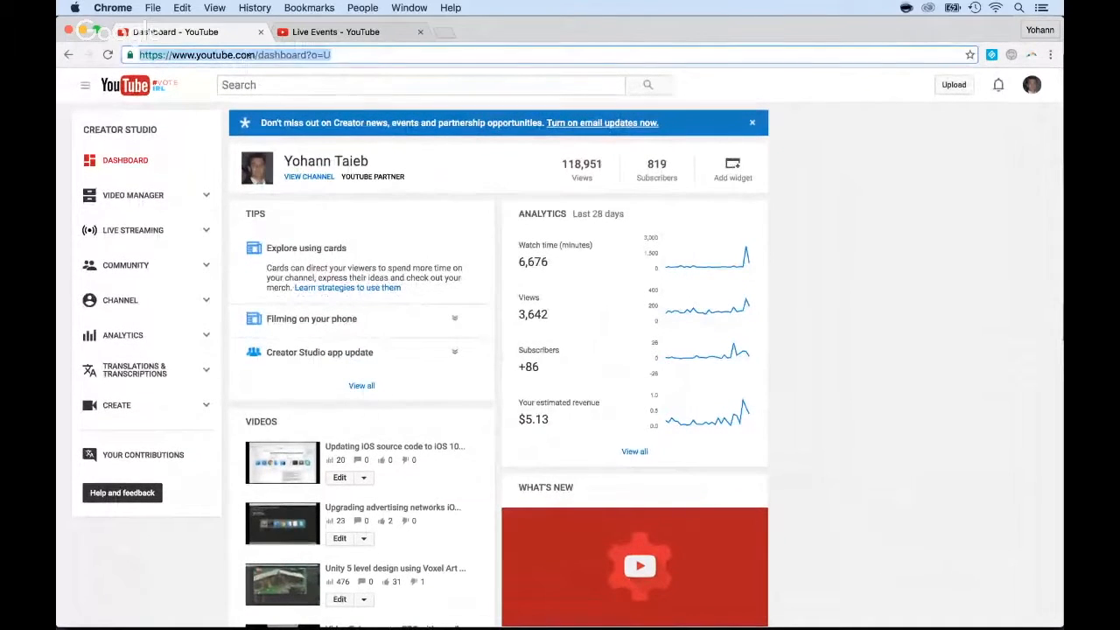
pyautogui.click(105, 86)
pyautogui.write('c')
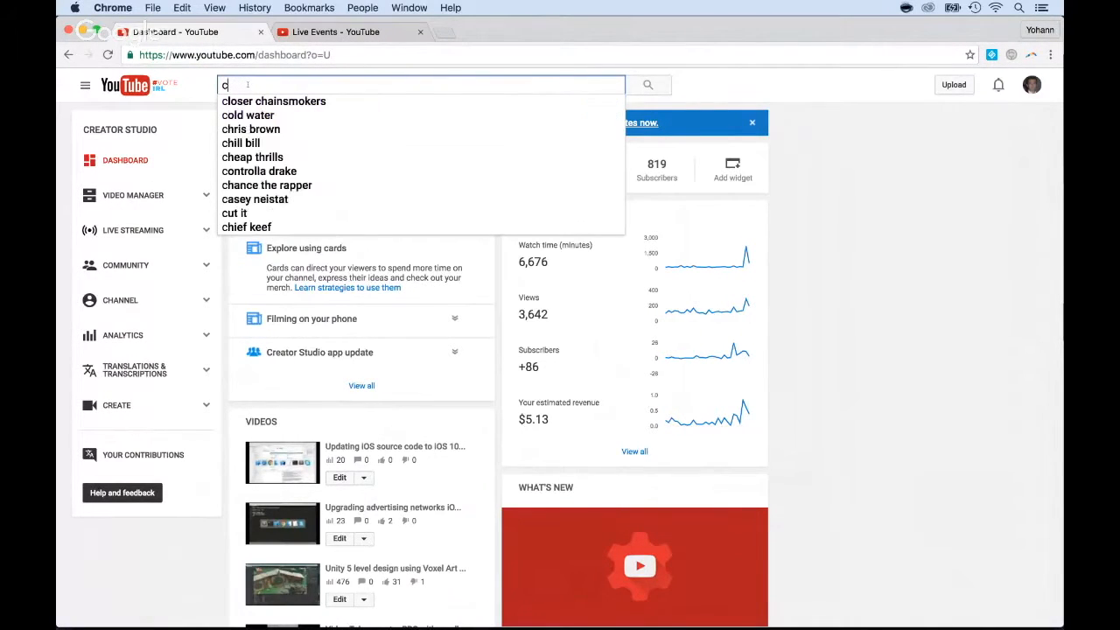
pyautogui.write('olor switch')
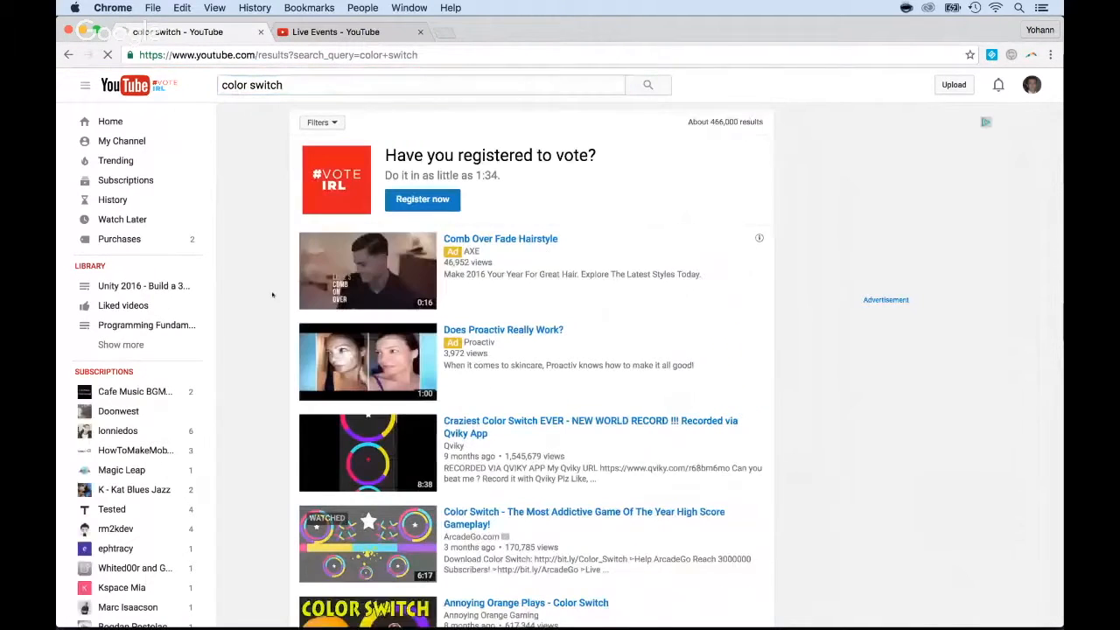
pyautogui.scroll(-3)
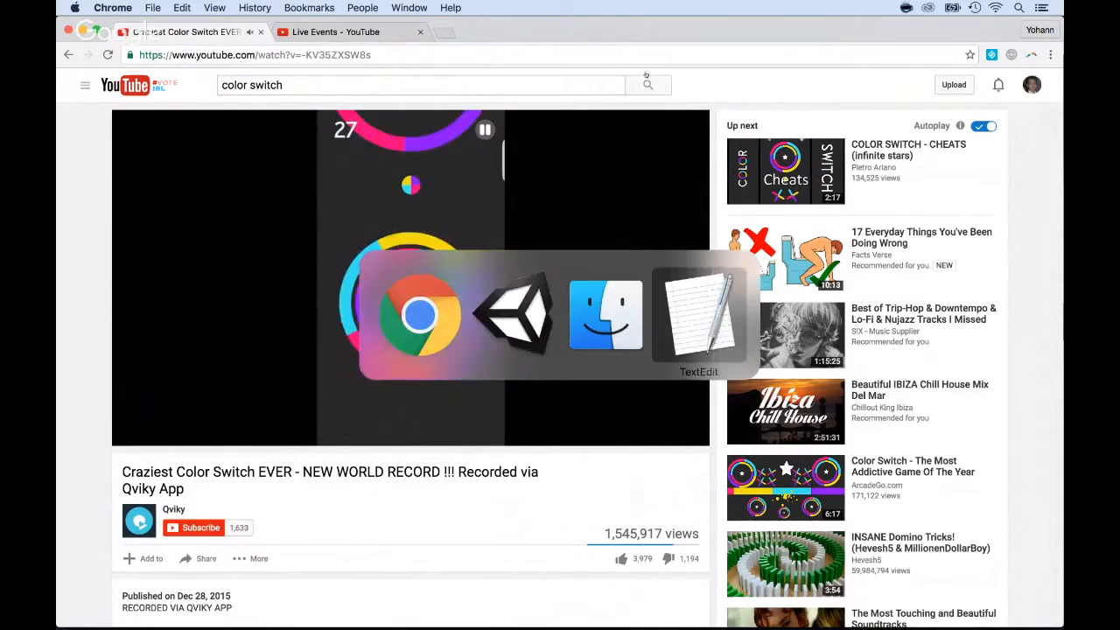
# - Bring the TextEdit to-do-list note with the contact email address to the front
pyautogui.click(698, 315)
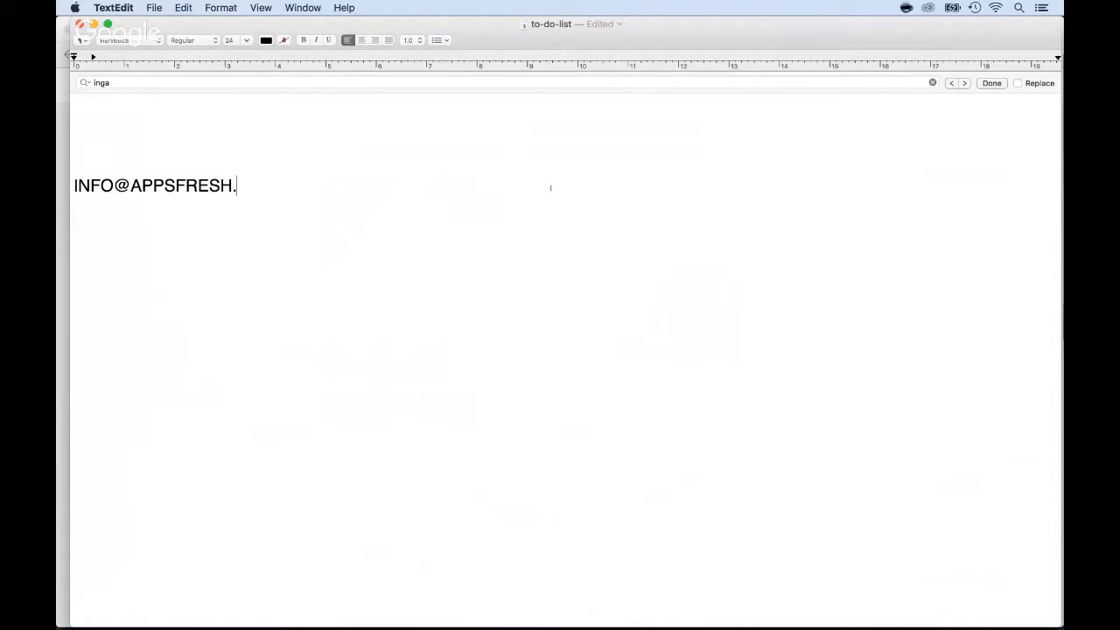